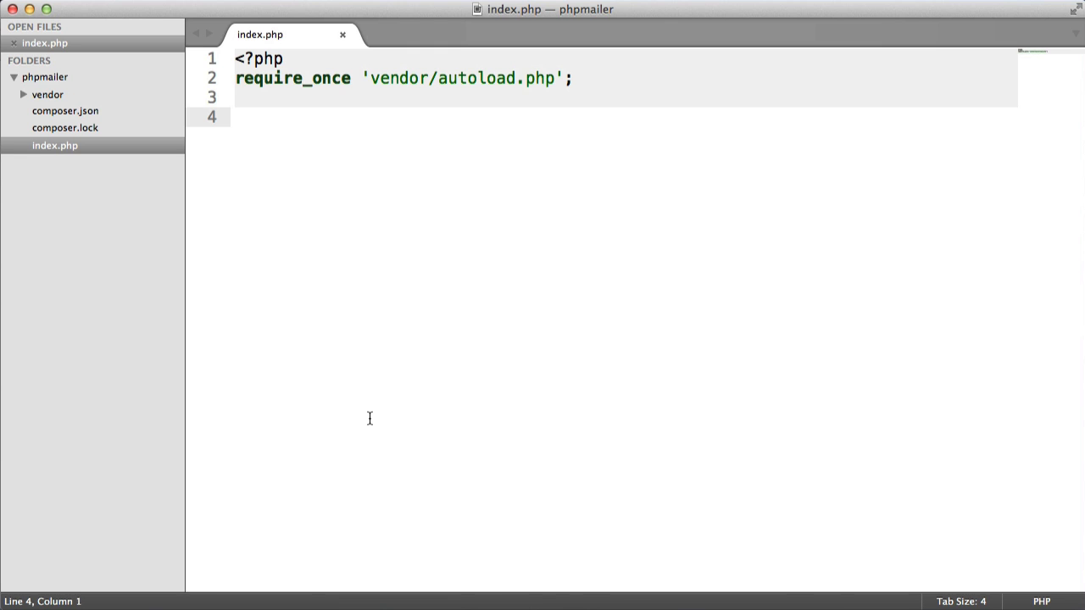
# - Add $m = new PHPMailer; on line 4, below the autoload require
pyautogui.write('$m =')
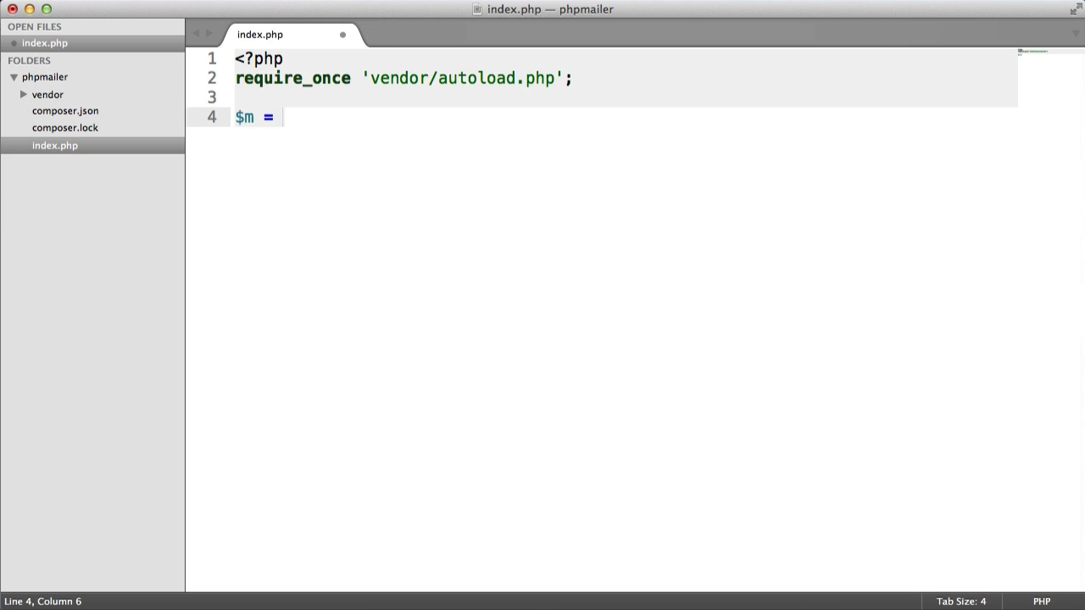
pyautogui.write('new PHPMailer;')
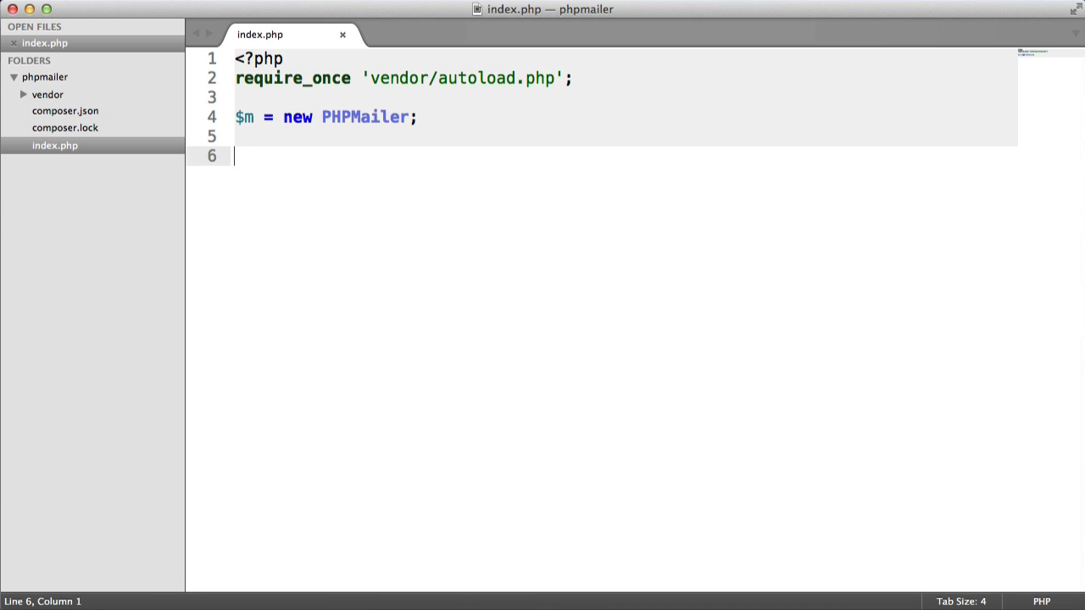
# - Switch the mailer to SMTP with $m->isSMTP();
pyautogui.write('$m->')
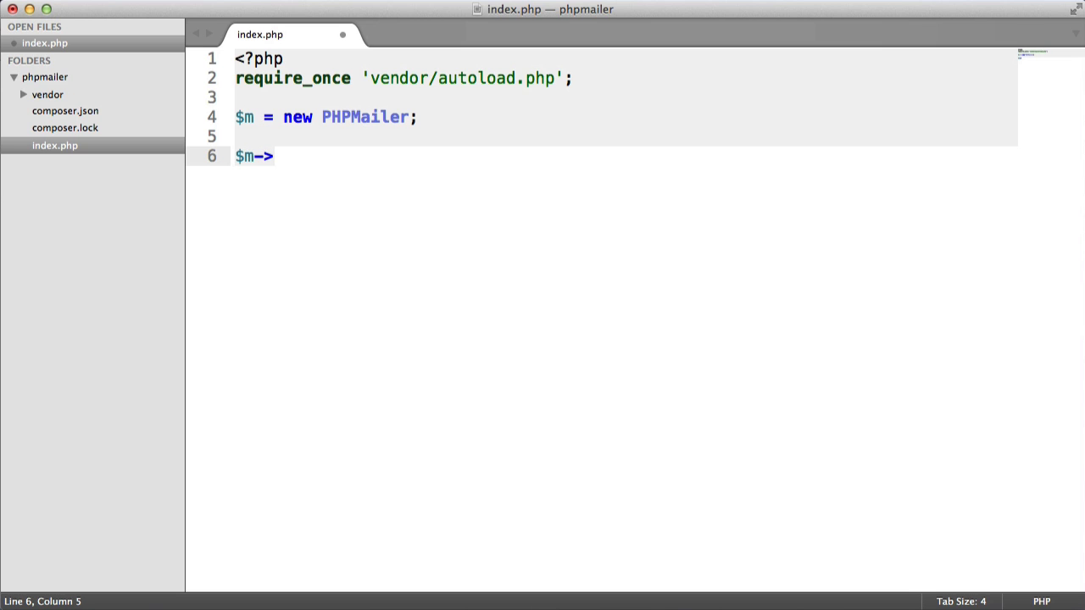
pyautogui.write('u')
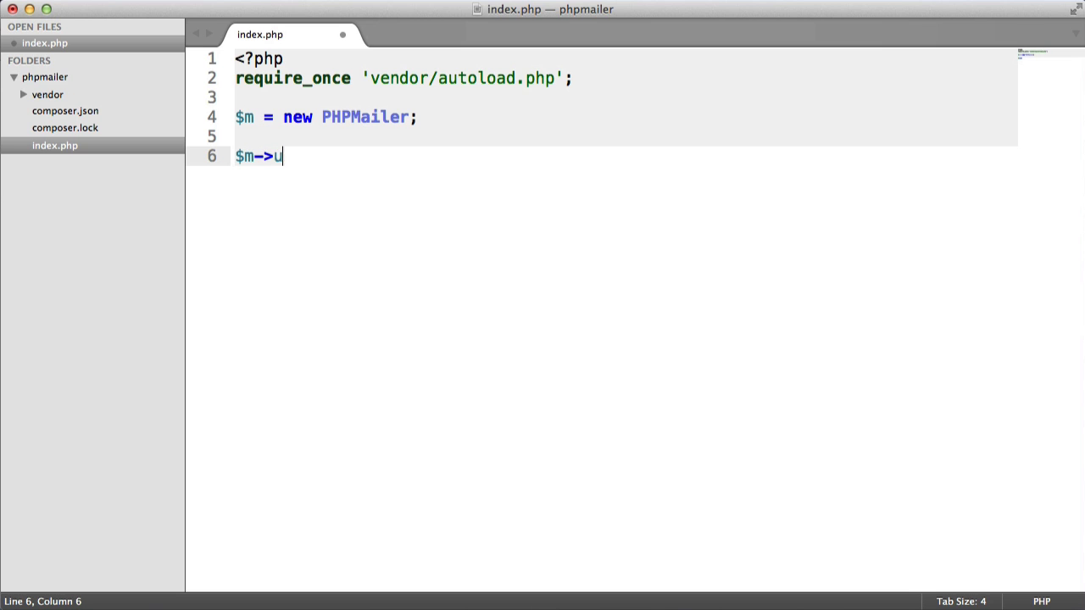
pyautogui.write('isSMTP();')
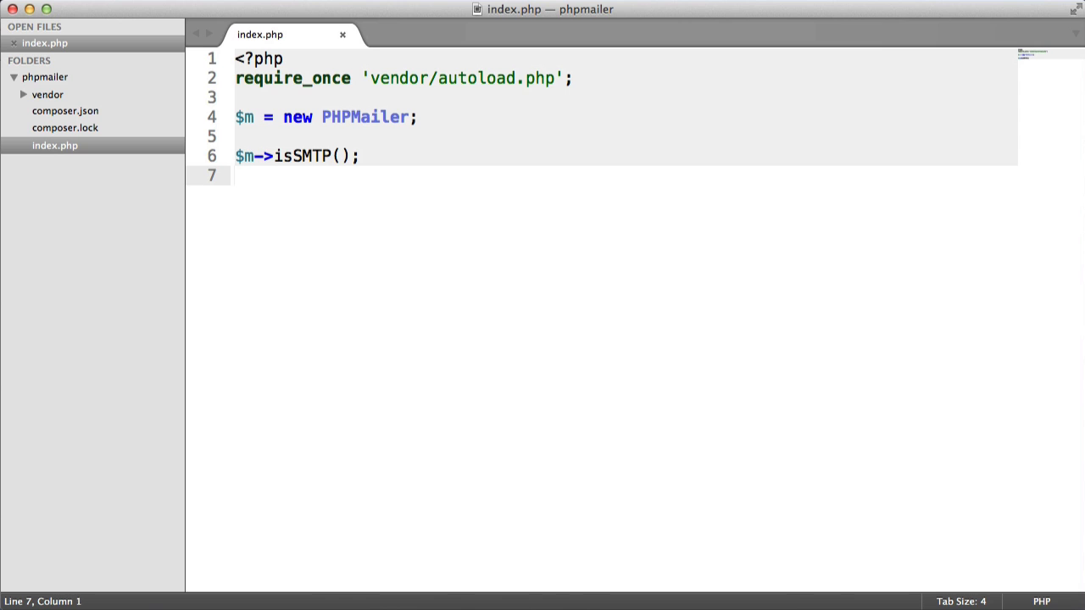
# - Enable SMTP authentication with $m->SMTPAuth = true; and start a new line
pyautogui.write('$m->')
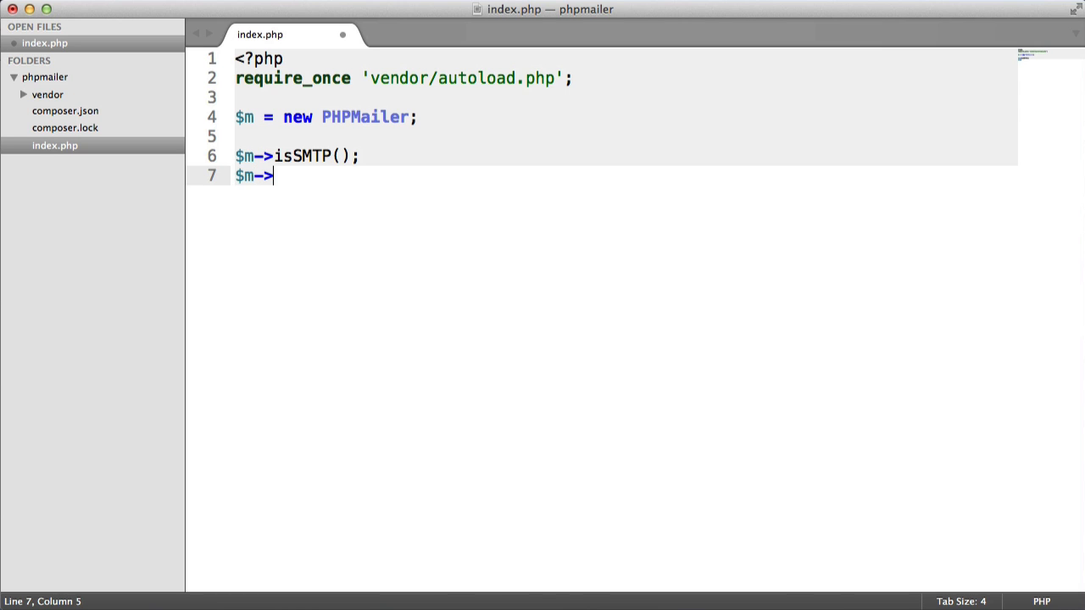
pyautogui.write('SMTP')
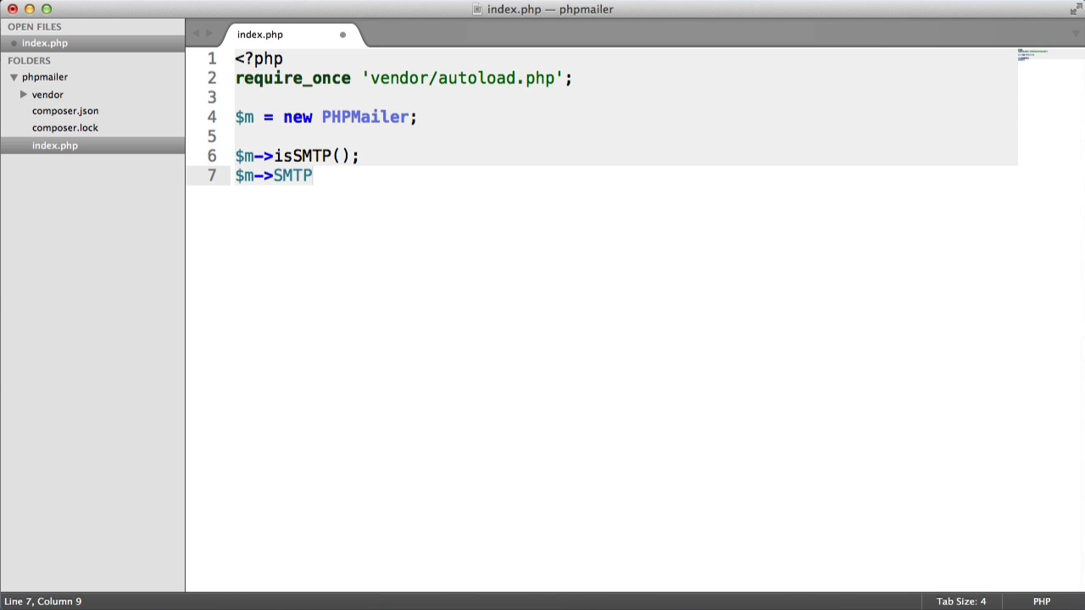
pyautogui.write('Auth = t')
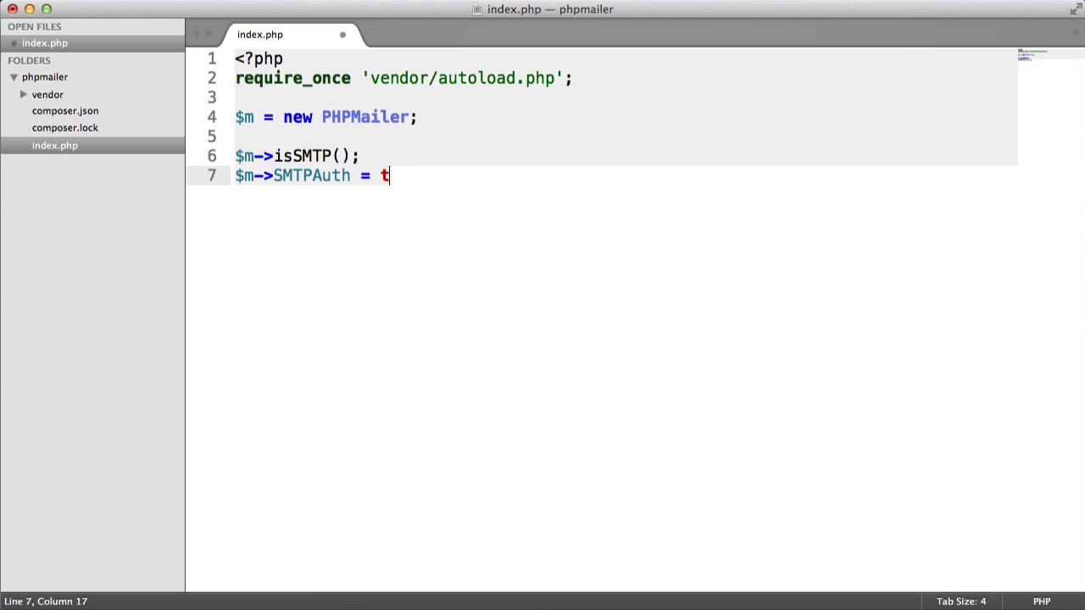
pyautogui.write('rue;')
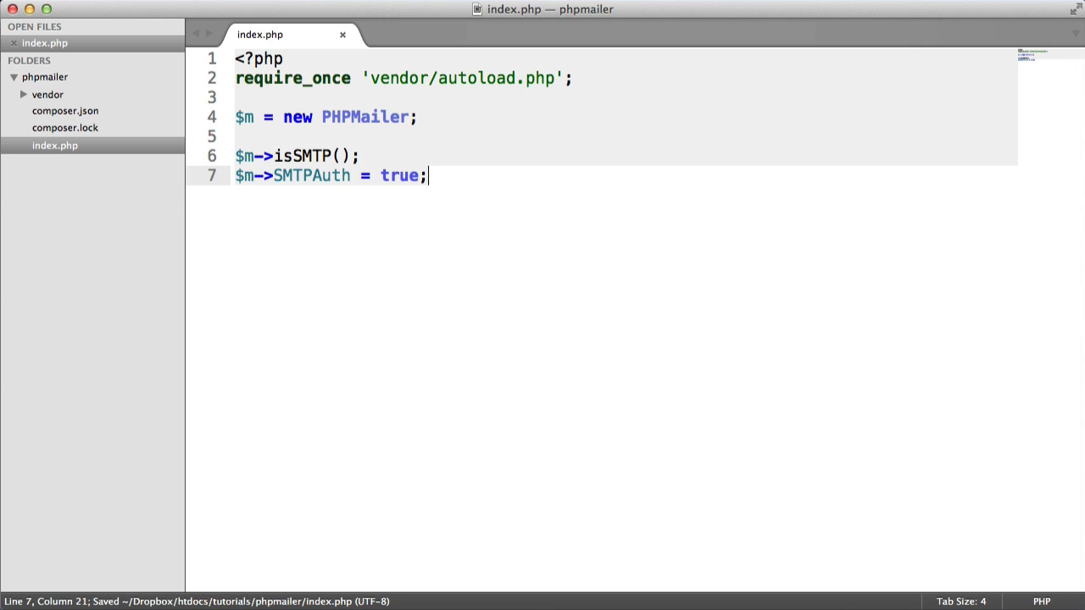
pyautogui.press('Return')
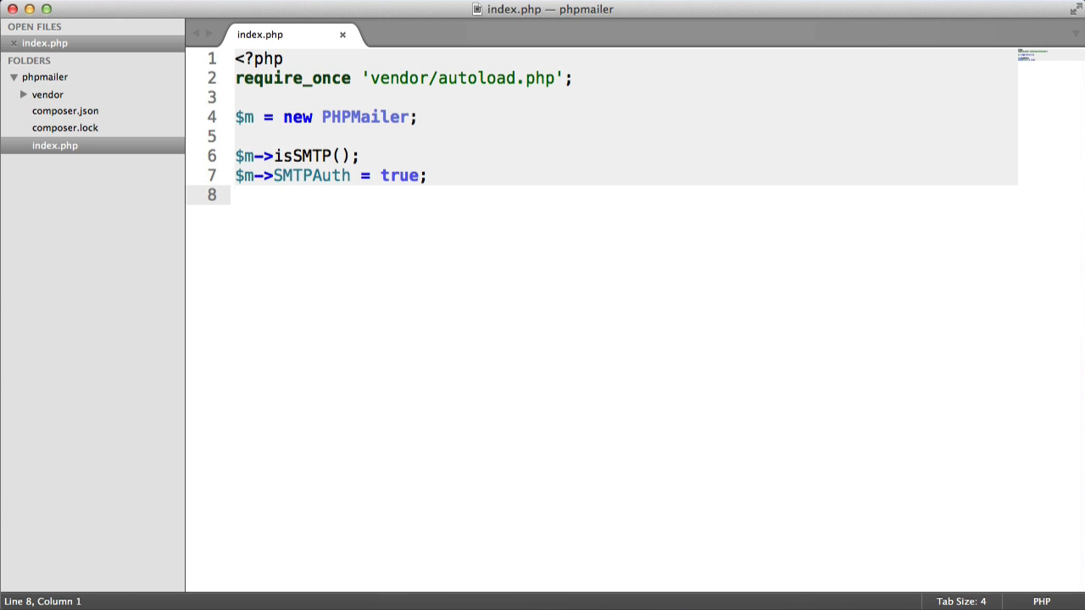
# - Add $m->SMTPDebug = 2; on line 8 and save
pyautogui.write('$')
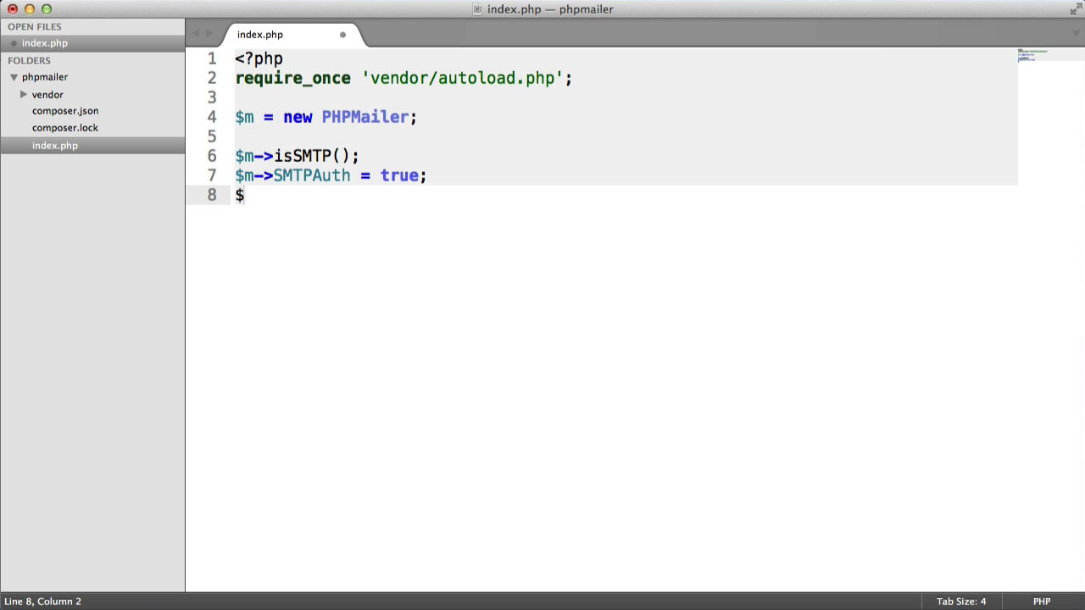
pyautogui.write('m->')
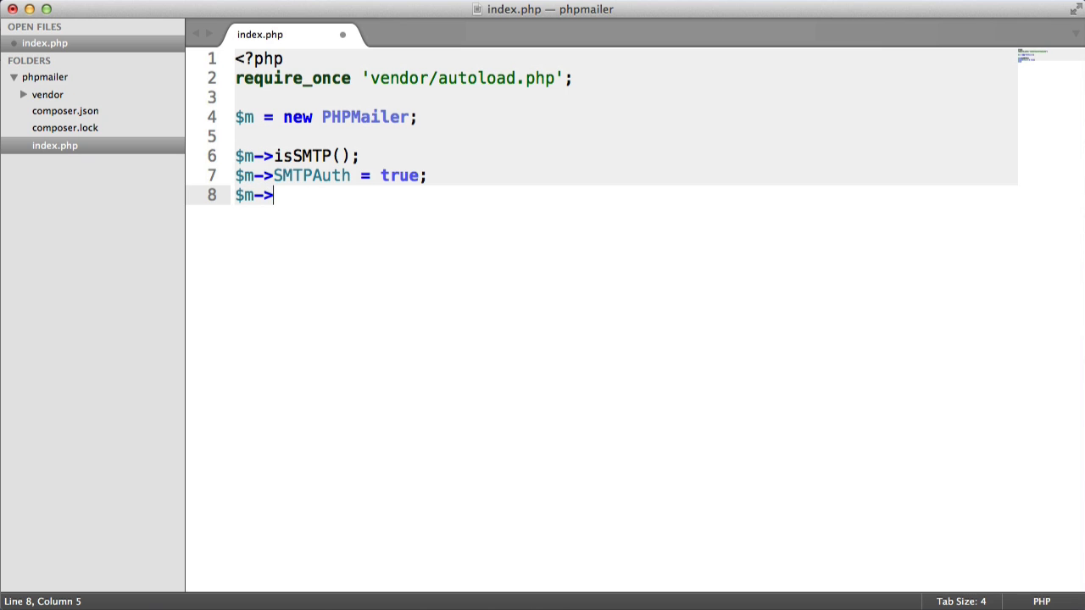
pyautogui.write('SMTPDebug')
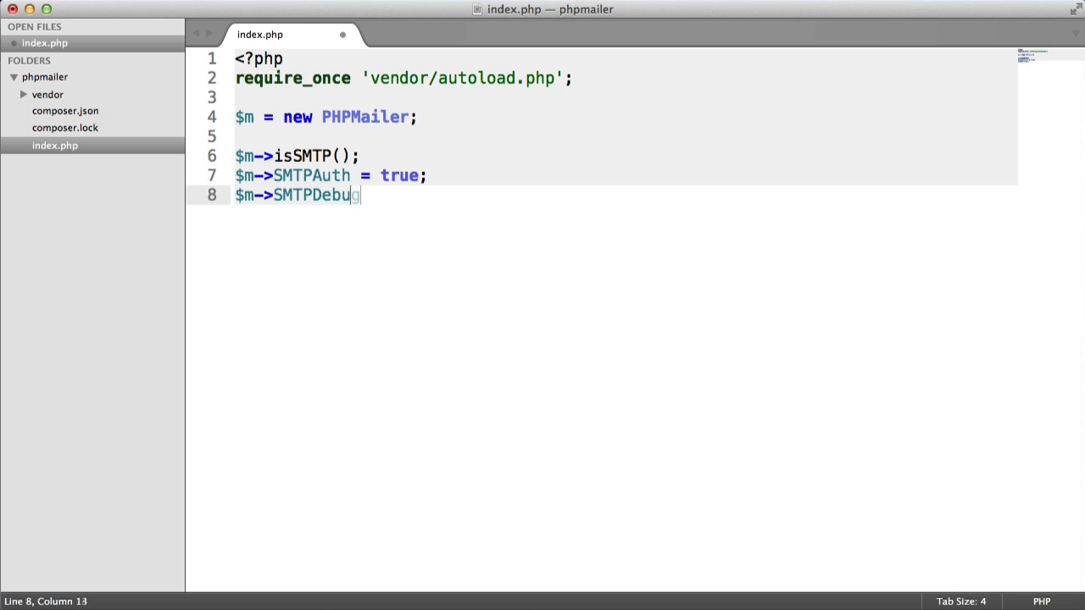
pyautogui.write('= 2;')
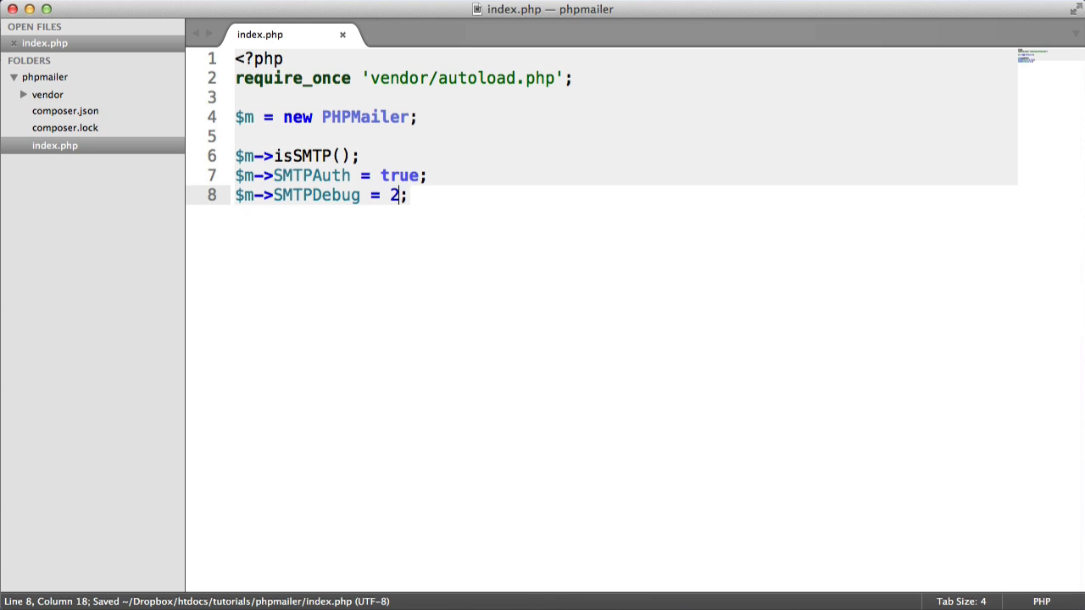
pyautogui.write('1')
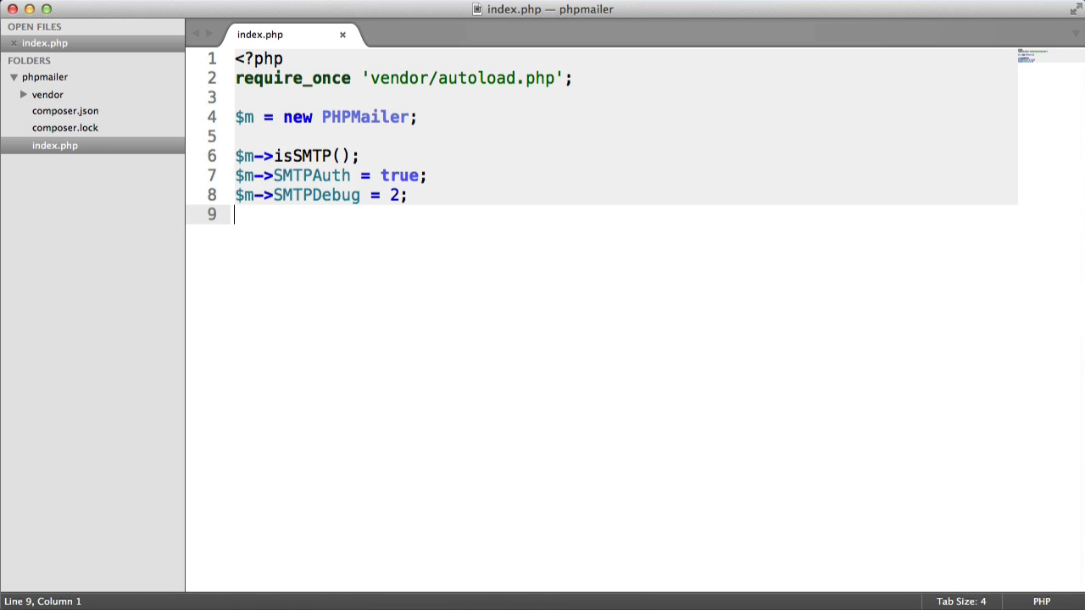
# - Set $m->Host to 'smtp.gmail.com' and begin the $m->Username line
pyautogui.write('$m->')
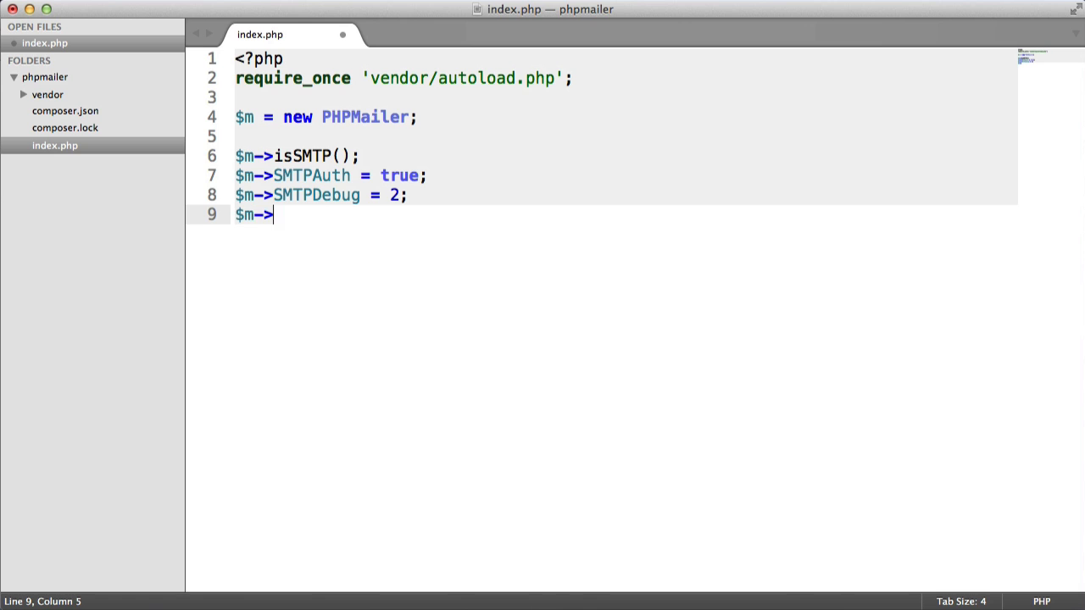
pyautogui.write("Host = '';")
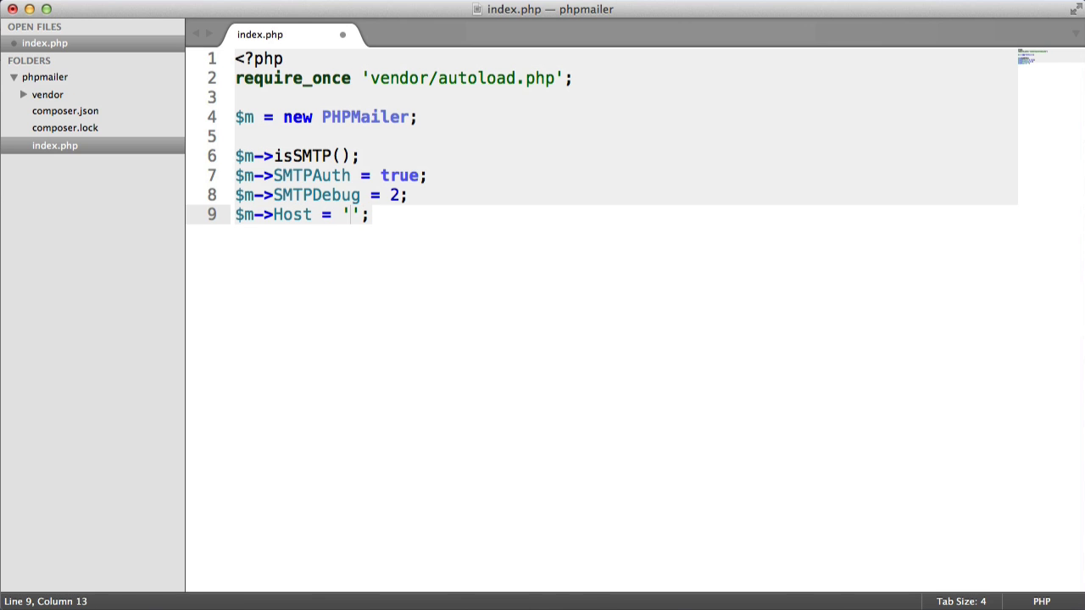
pyautogui.write('smtp.gm')
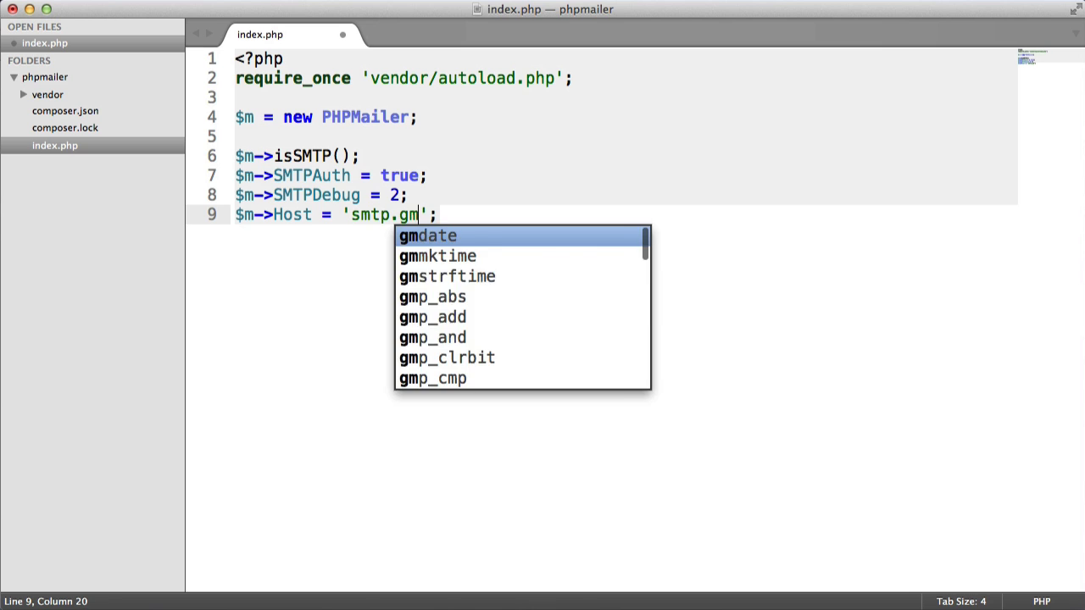
pyautogui.write('ail.com')
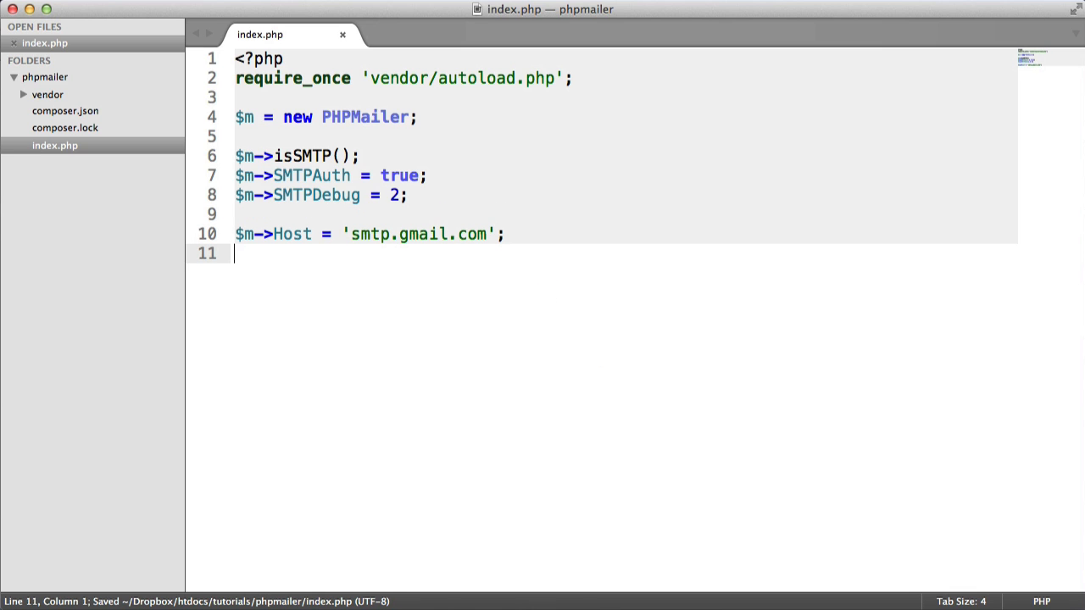
pyautogui.write('$m->Username')
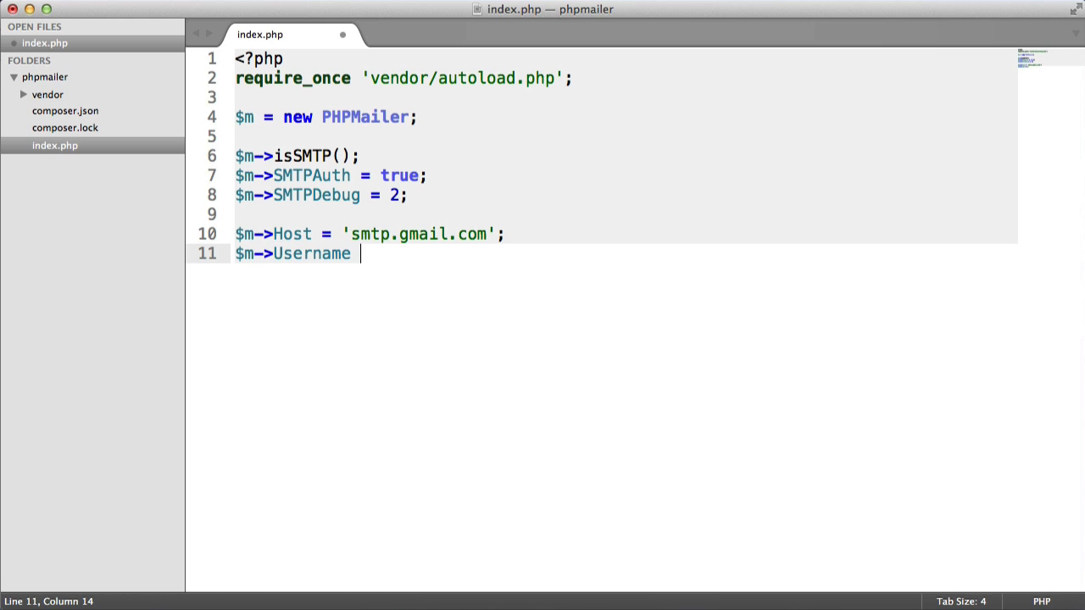
pyautogui.write("= '';")
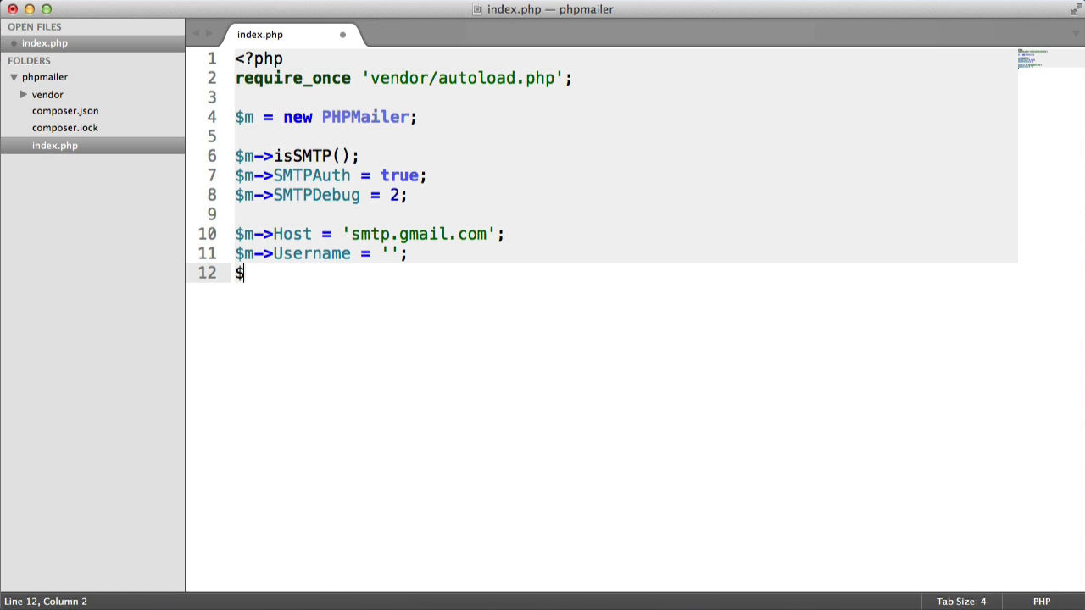
pyautogui.write('m->Passw')
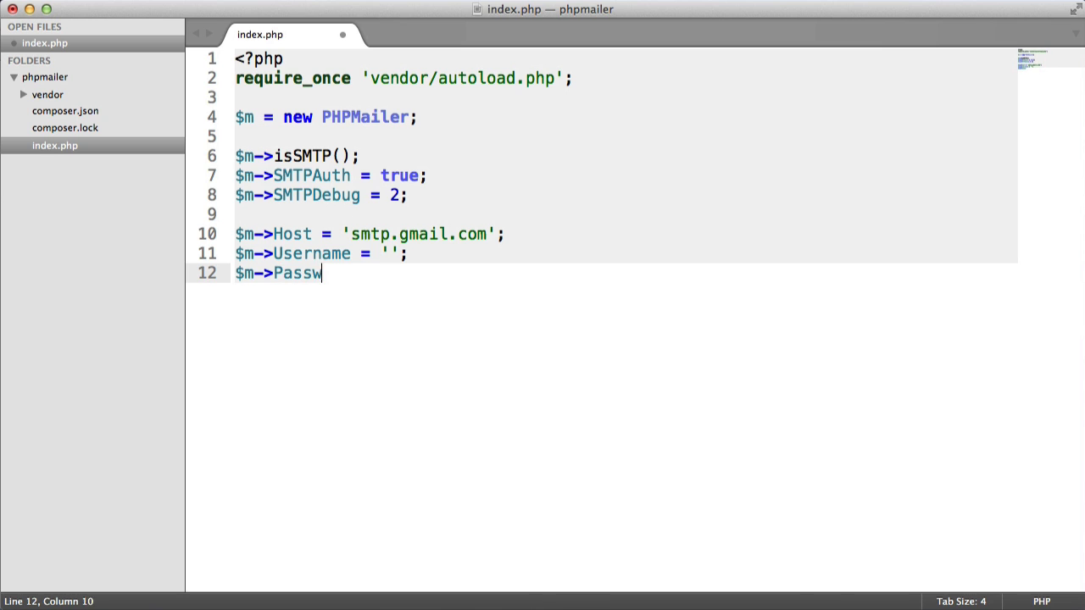
pyautogui.write("ord = '';")
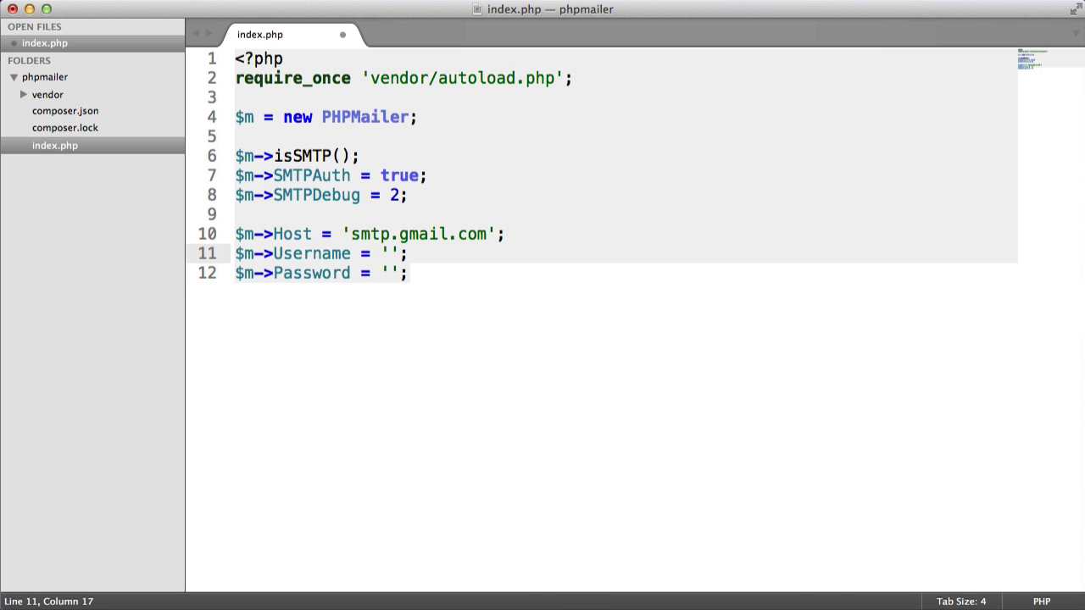
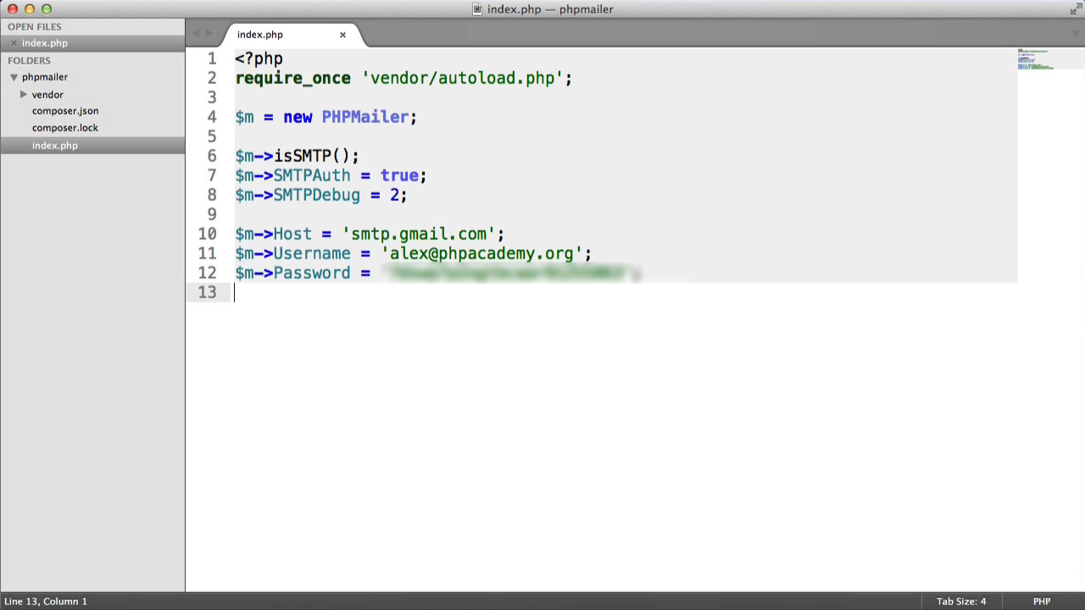
# - Add $m->SMTPSecure = 'ssl'; and $m->Port = 465;, then save index.php
pyautogui.write('$m->')
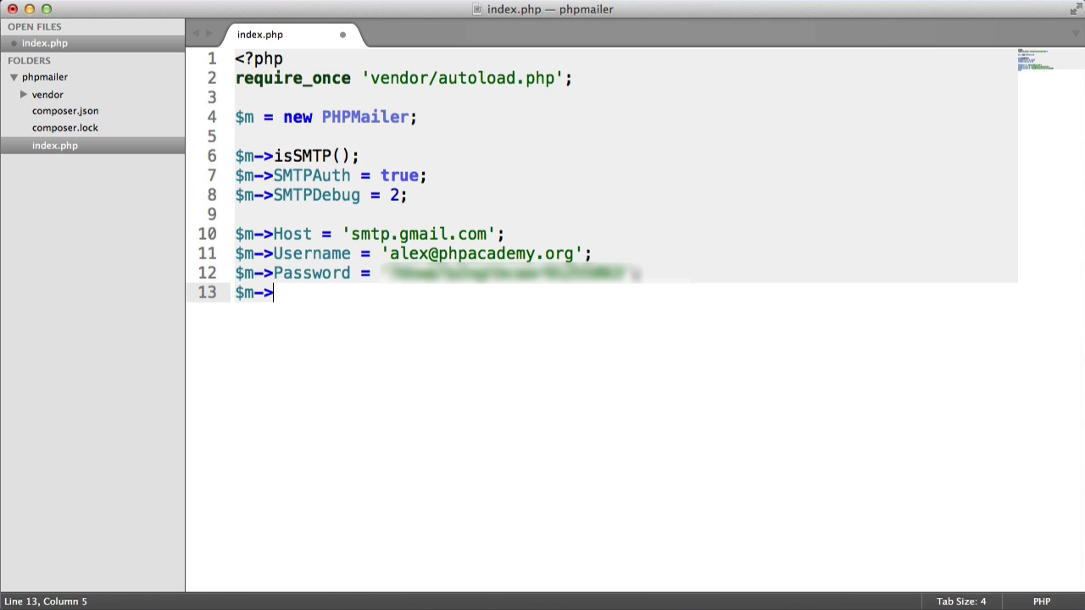
pyautogui.write('SMTP')
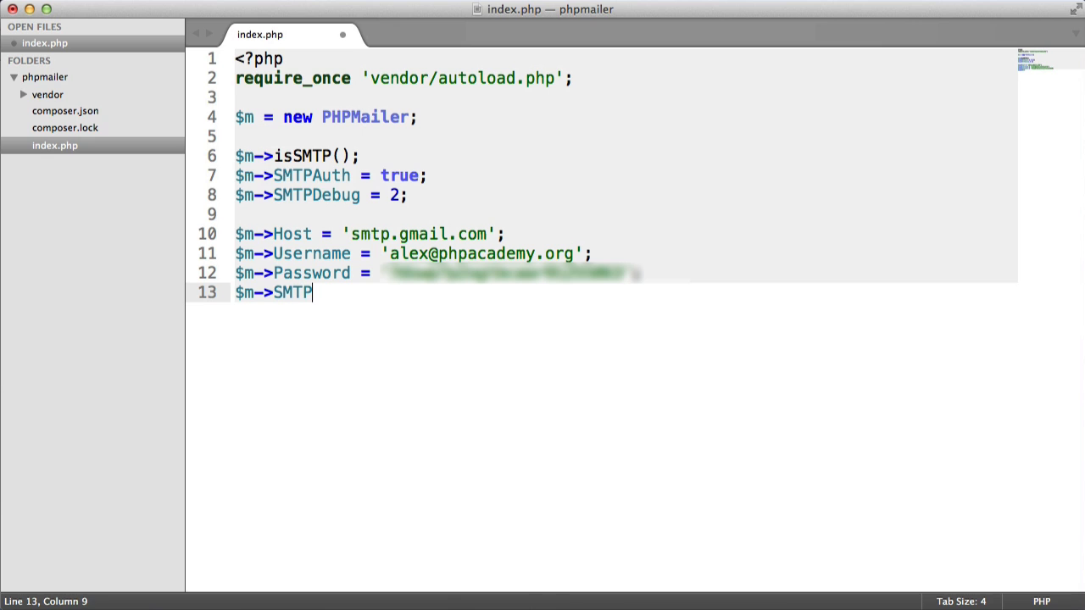
pyautogui.write("Secure = '';")
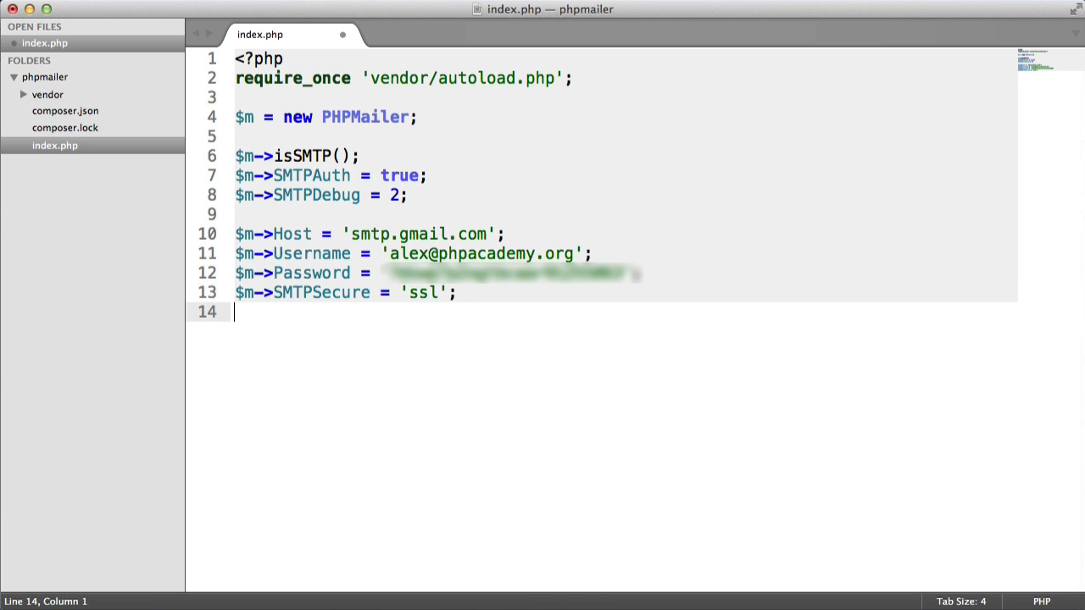
pyautogui.write('$m->P')
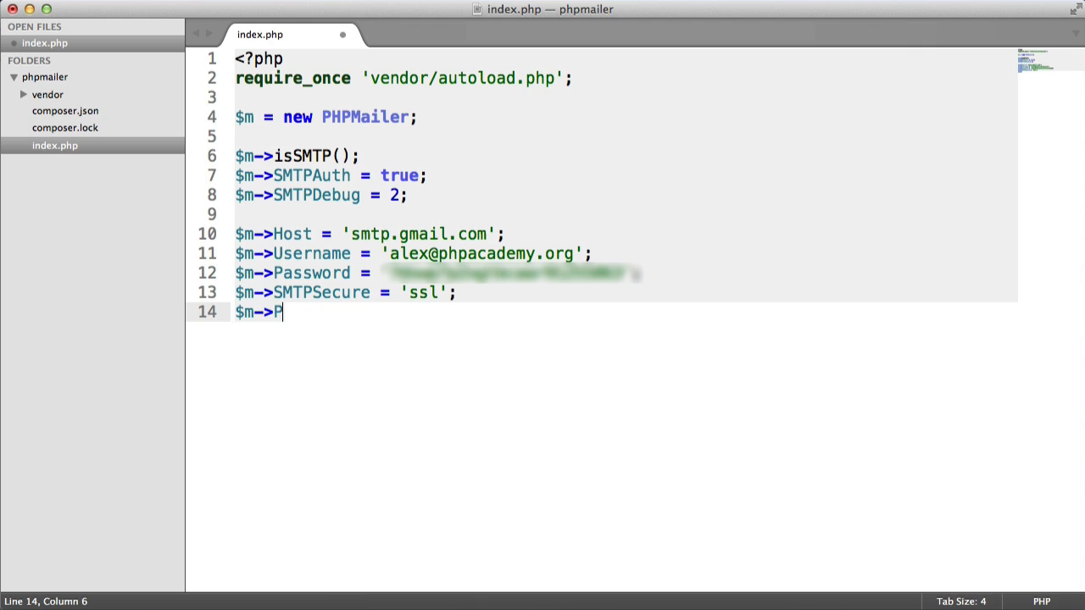
pyautogui.write('ort =')
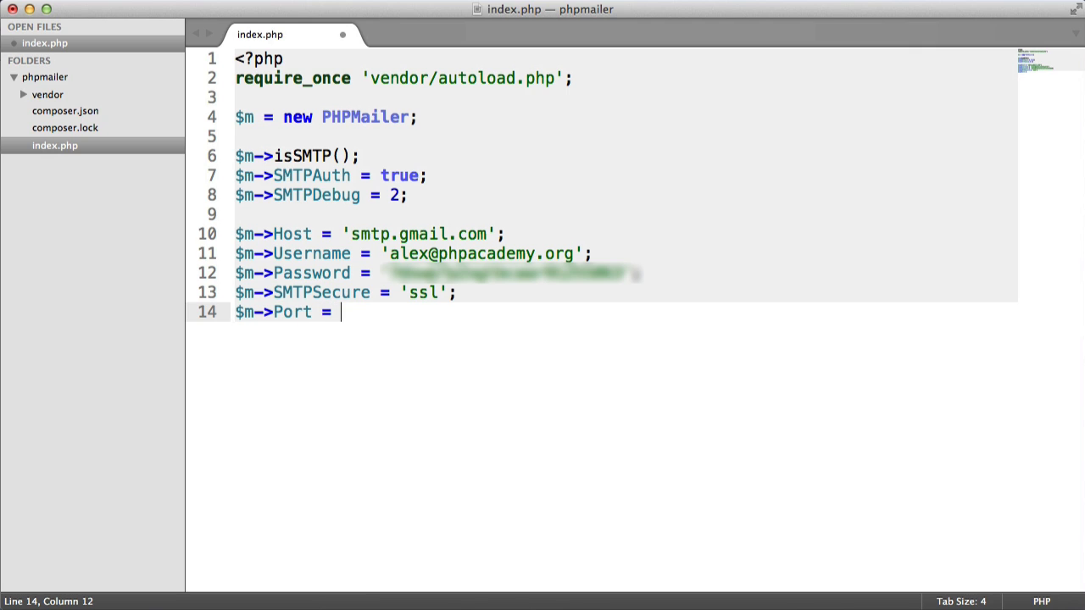
pyautogui.write('465;')
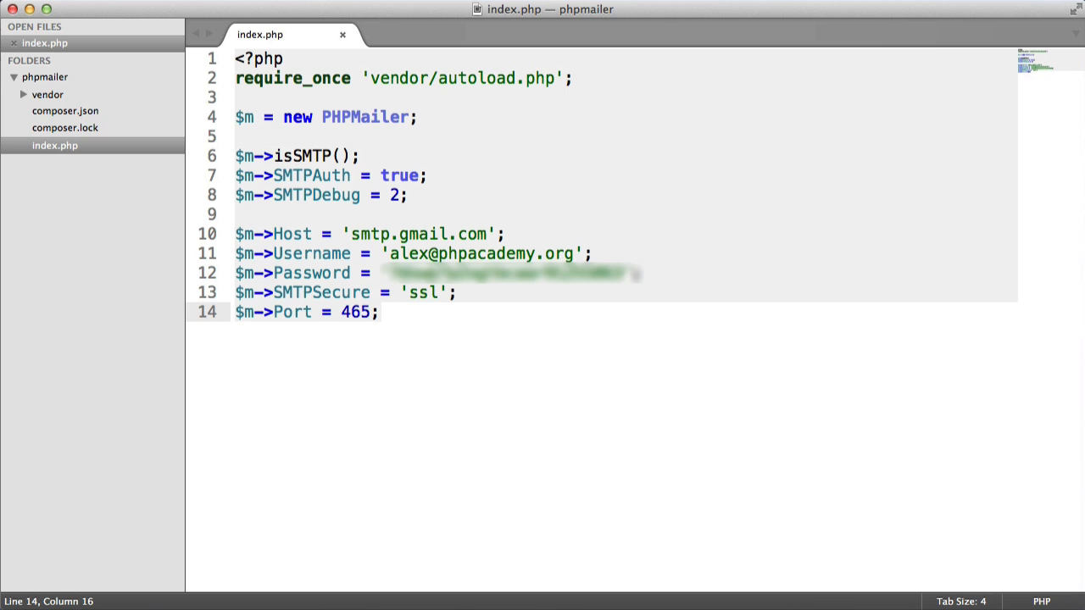
pyautogui.press('enter')
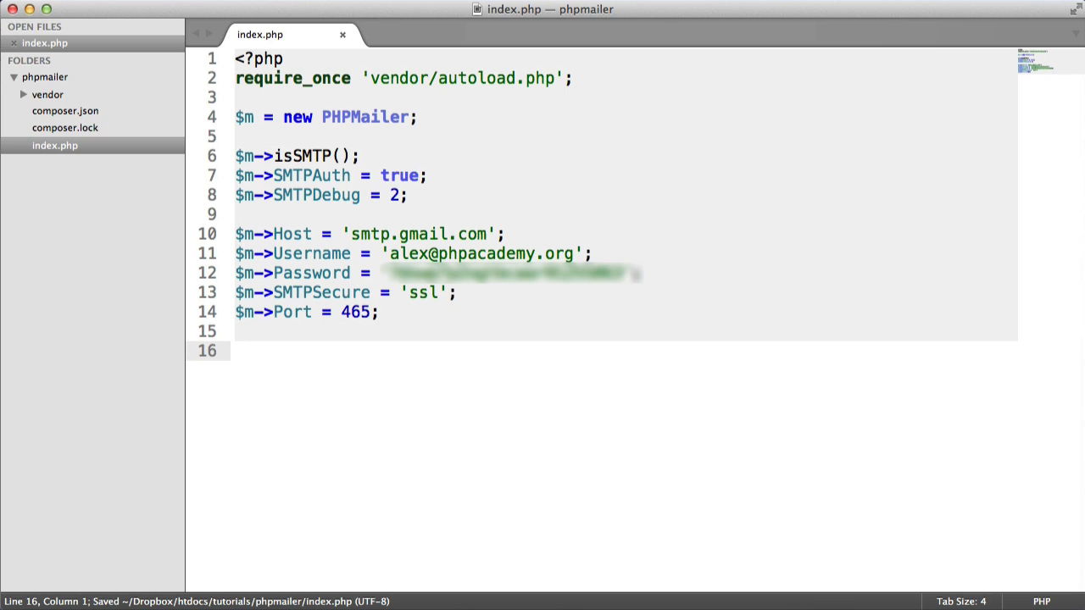